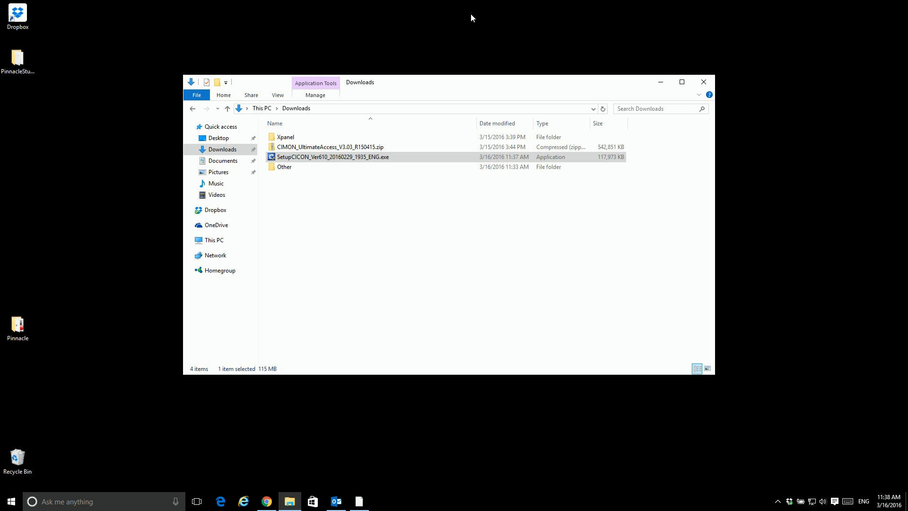
pyautogui.moveTo(178, 29)
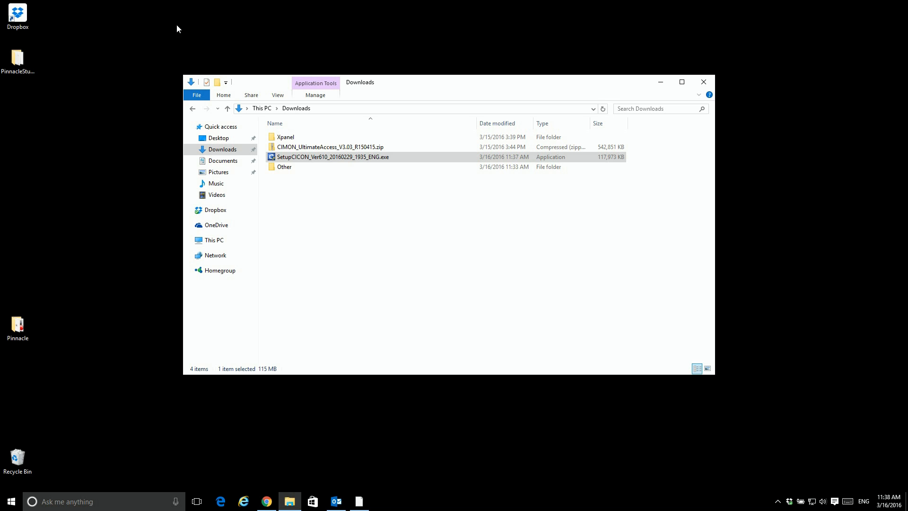
pyautogui.moveTo(294, 222)
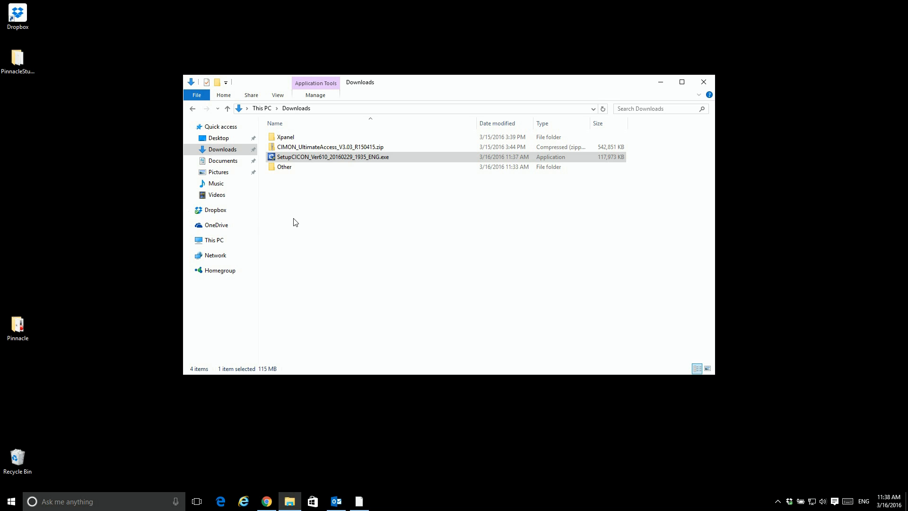
pyautogui.moveTo(353, 228)
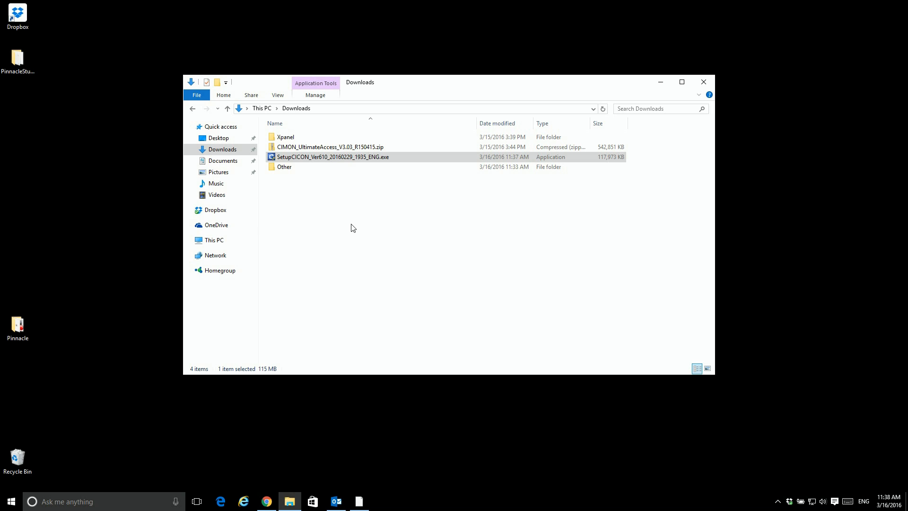
pyautogui.moveTo(328, 159)
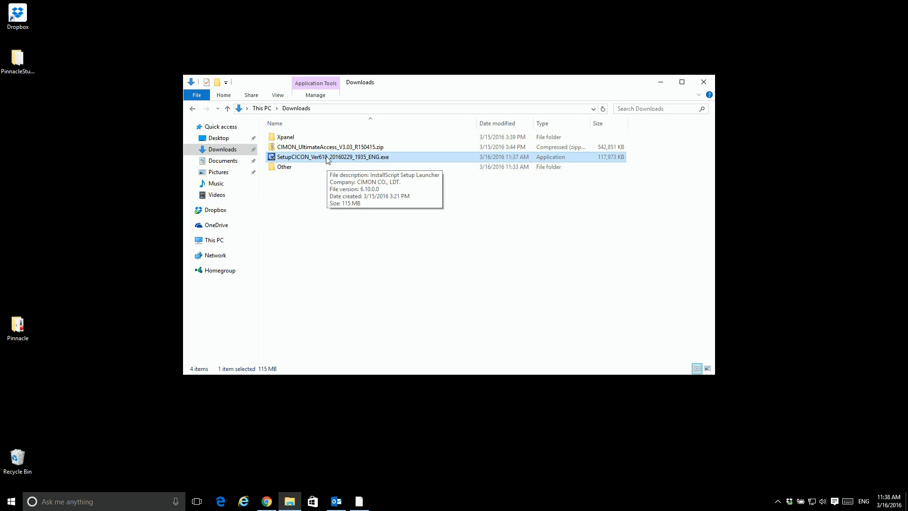
# - Run SetupCICON_Ver610_20160229_1935_ENG.exe from Downloads as administrator
pyautogui.rightClick(329, 157)
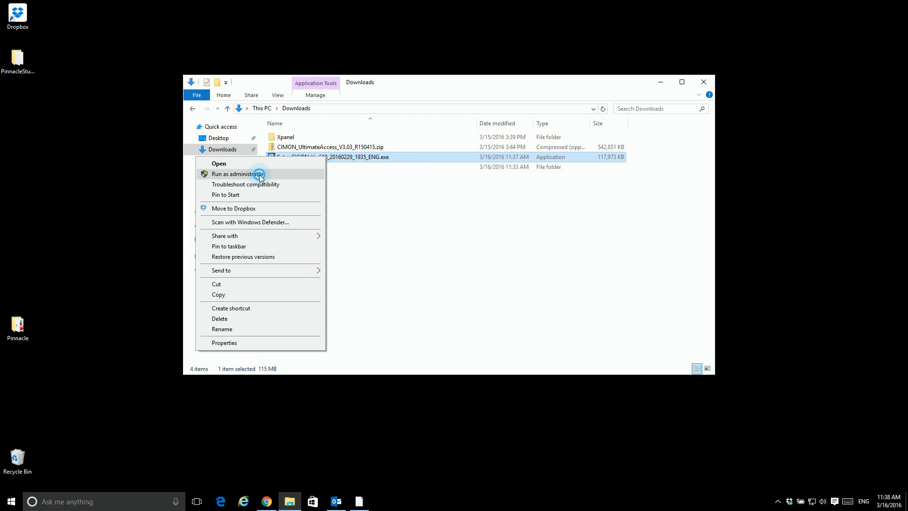
pyautogui.click(238, 173)
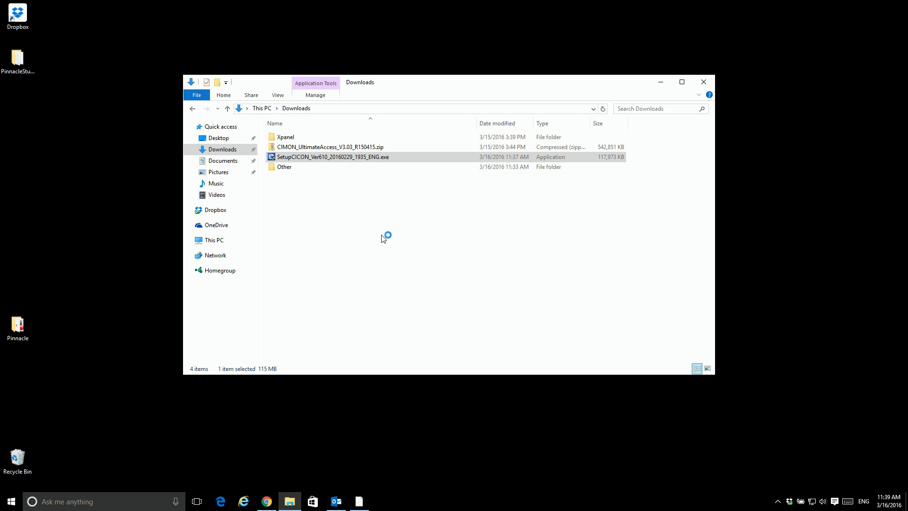
# - Accept the licence, install CICON_ENG to C:\CIMON\CICON_ENG, and finish the wizard
pyautogui.doubleClick(333, 158)
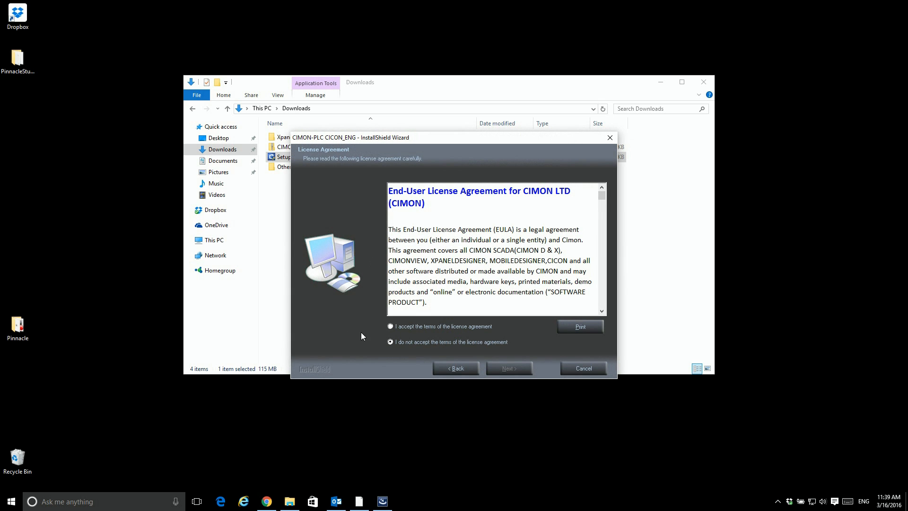
pyautogui.click(390, 326)
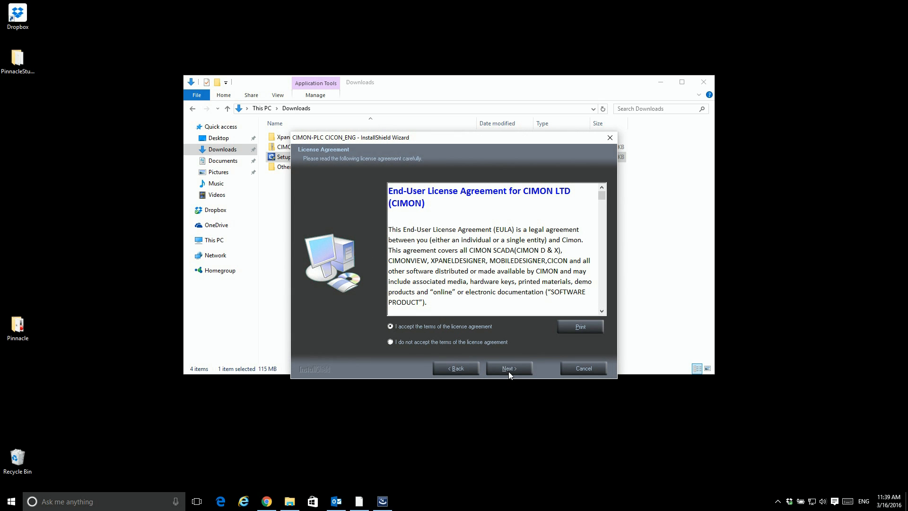
pyautogui.click(508, 368)
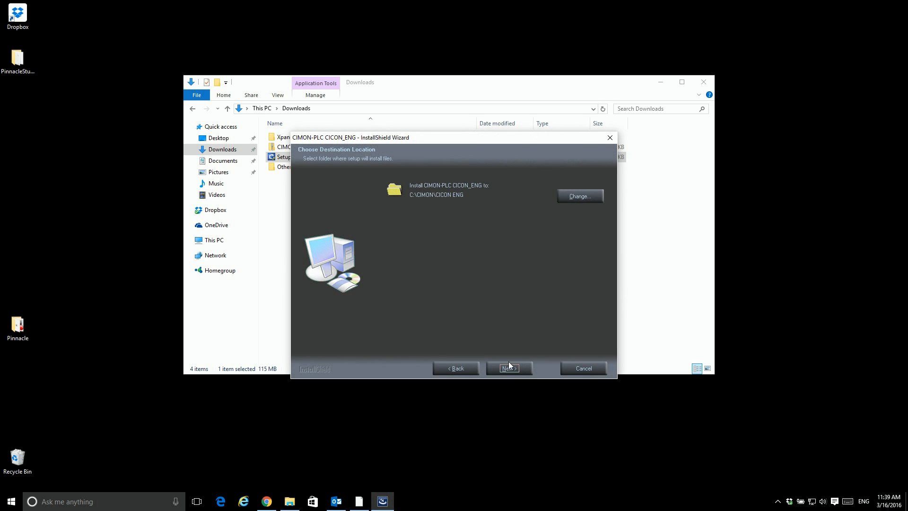
pyautogui.moveTo(442, 254)
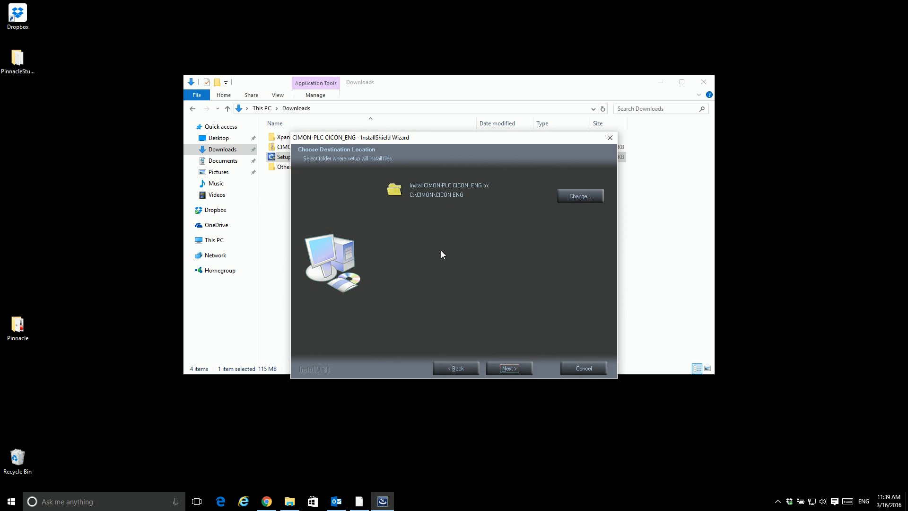
pyautogui.click(508, 368)
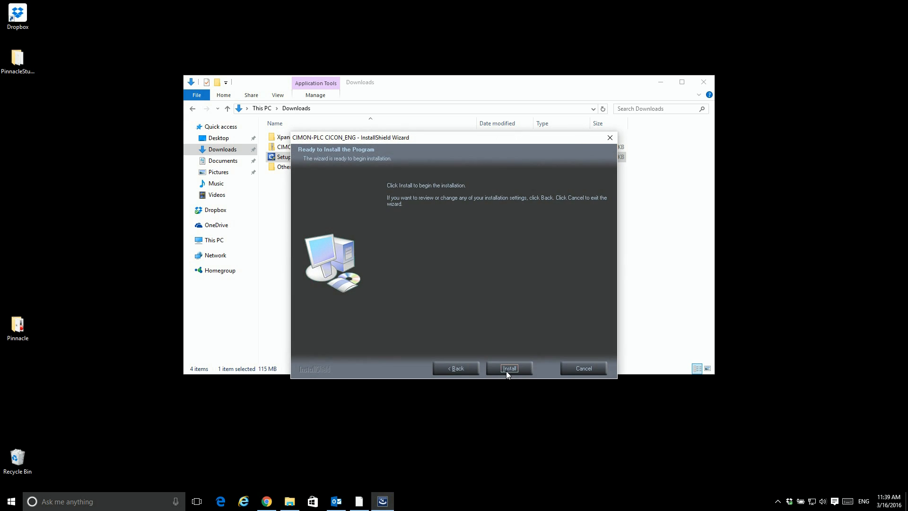
pyautogui.click(508, 368)
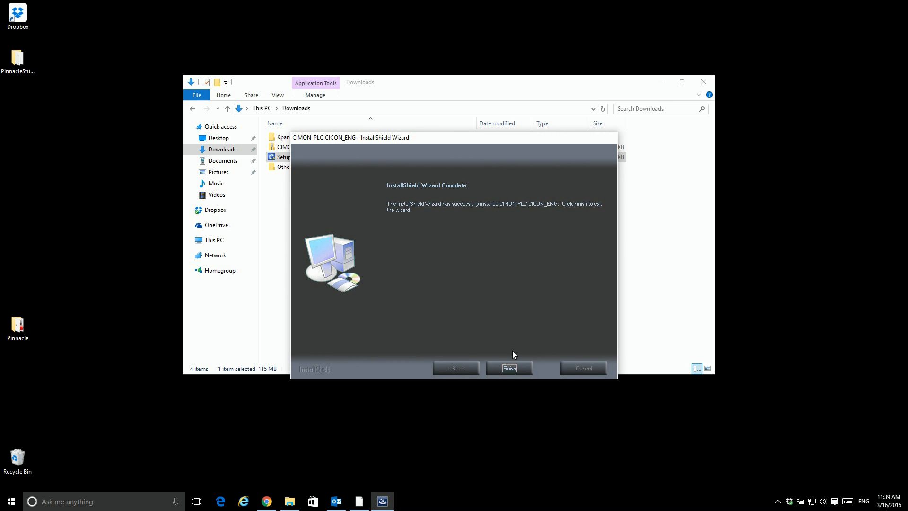
pyautogui.click(508, 369)
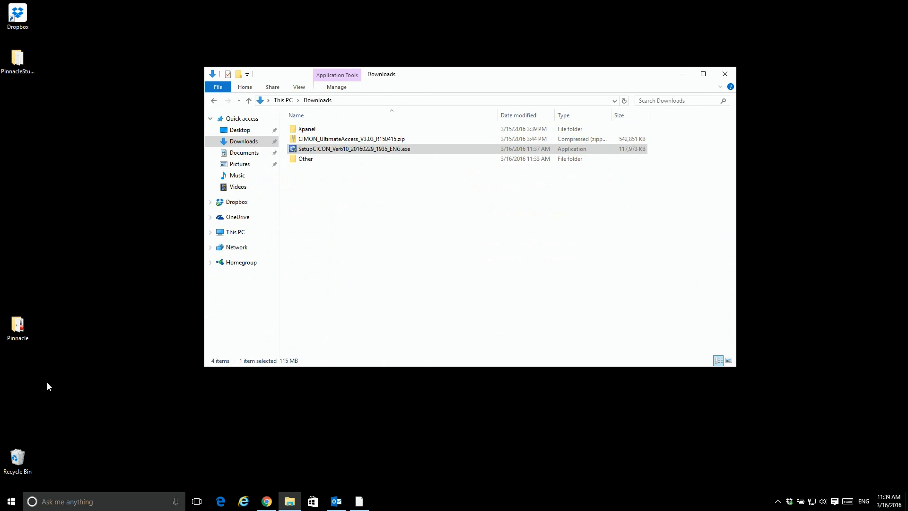
# - Find CICON ENG under Recently added in the Start menu's All apps list
pyautogui.click(10, 501)
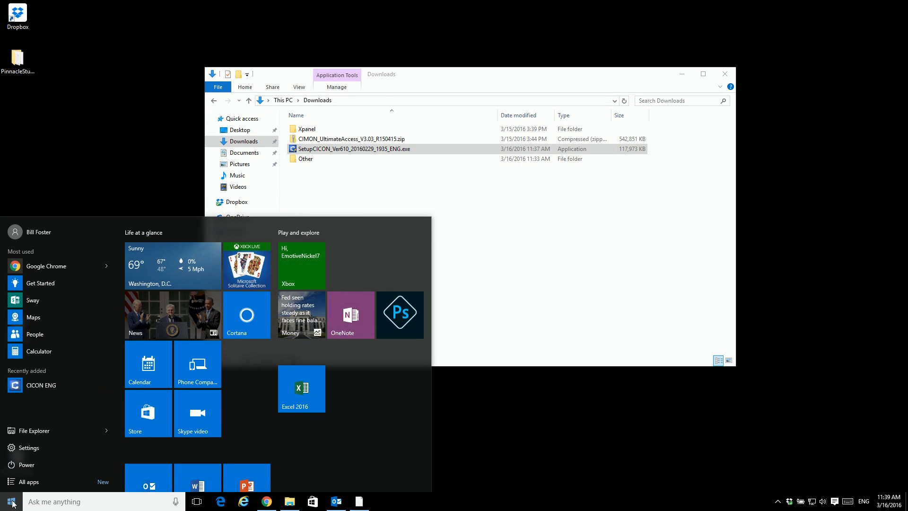
pyautogui.click(18, 482)
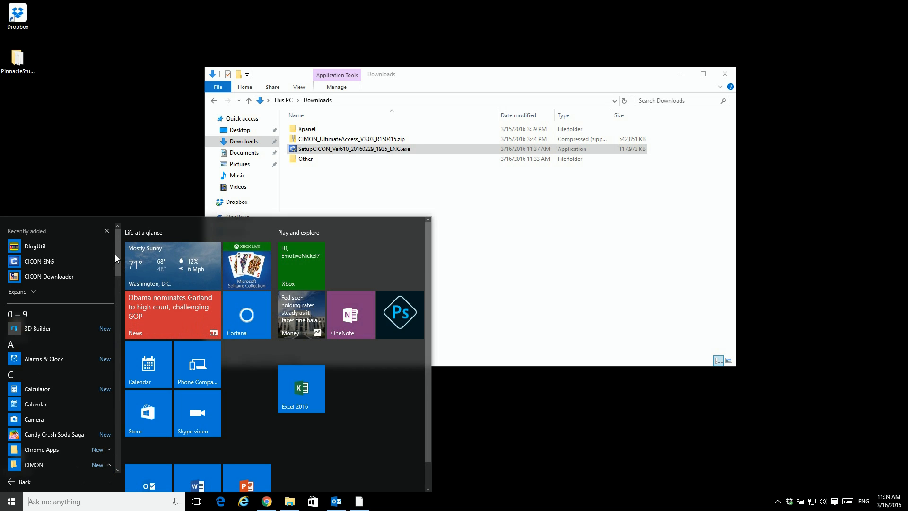
pyautogui.scroll(-3)
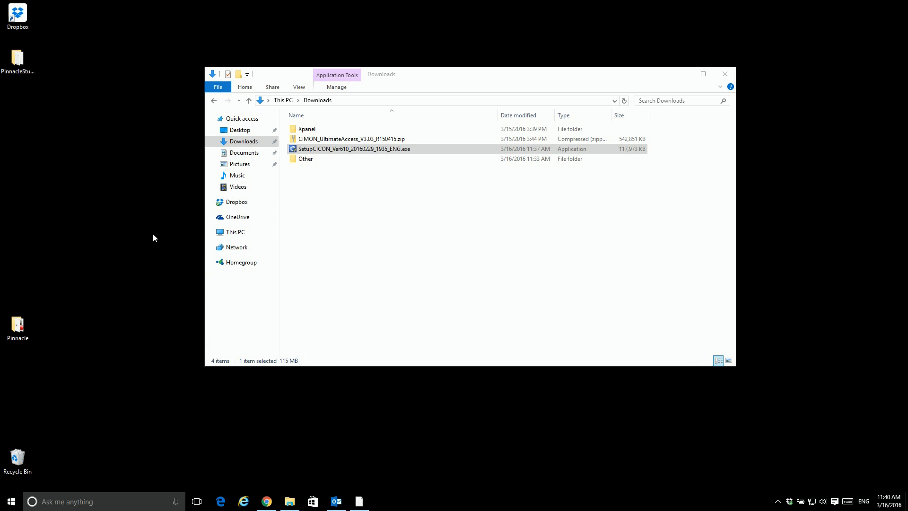
# - Launch CICON ENG, dismiss the Update News, and reduce toolbars via View > Tool Bar
pyautogui.doubleClick(355, 149)
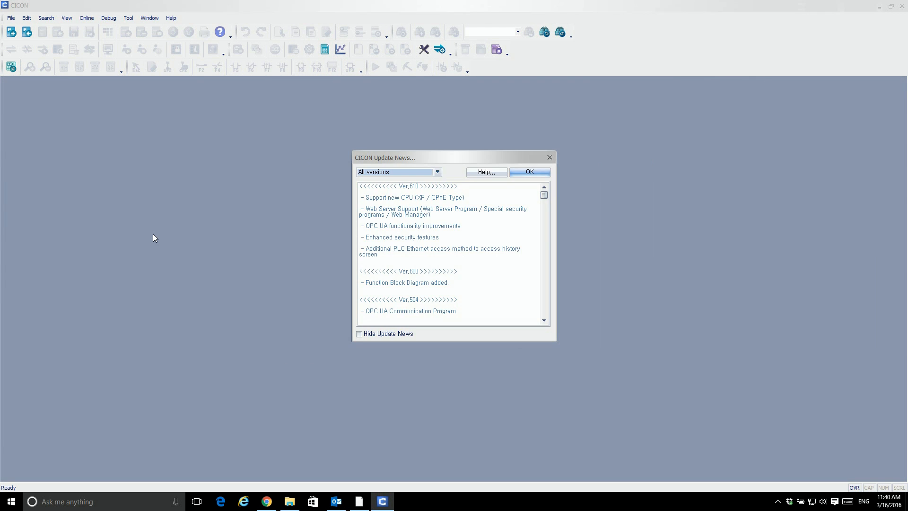
pyautogui.moveTo(351, 338)
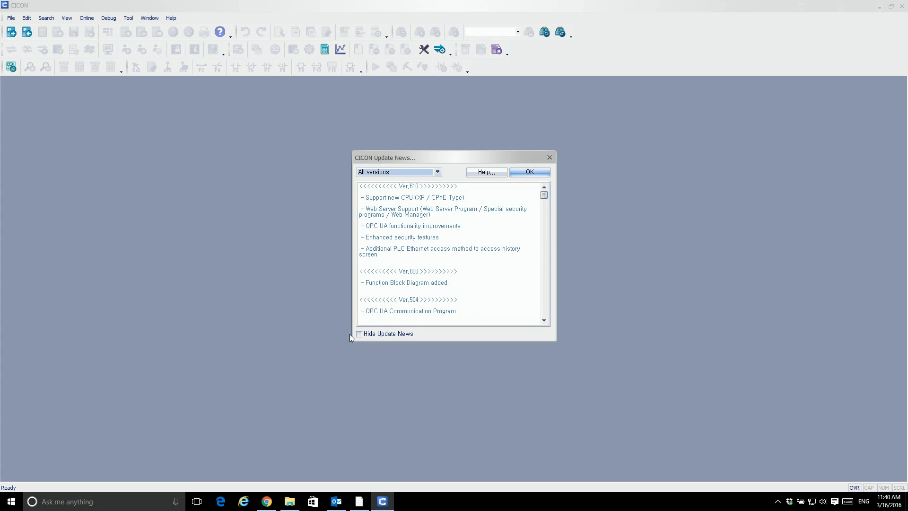
pyautogui.moveTo(413, 261)
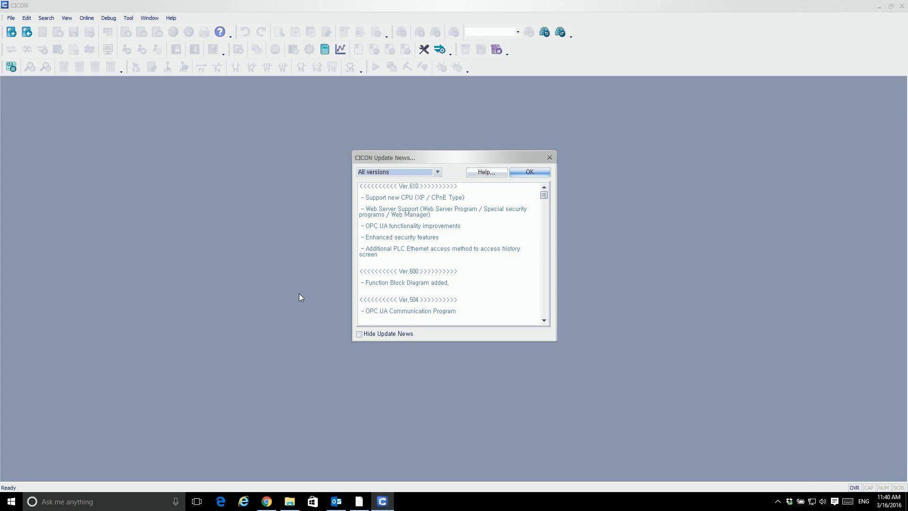
pyautogui.moveTo(293, 301)
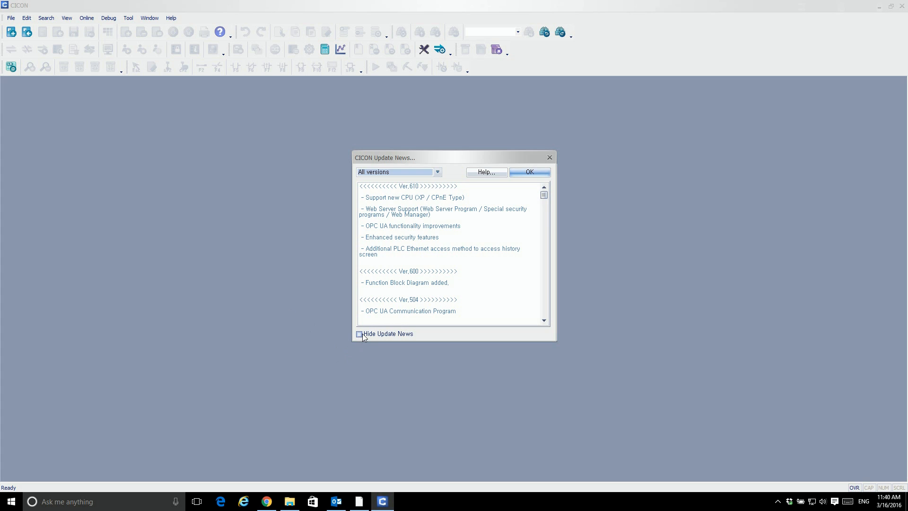
pyautogui.click(528, 172)
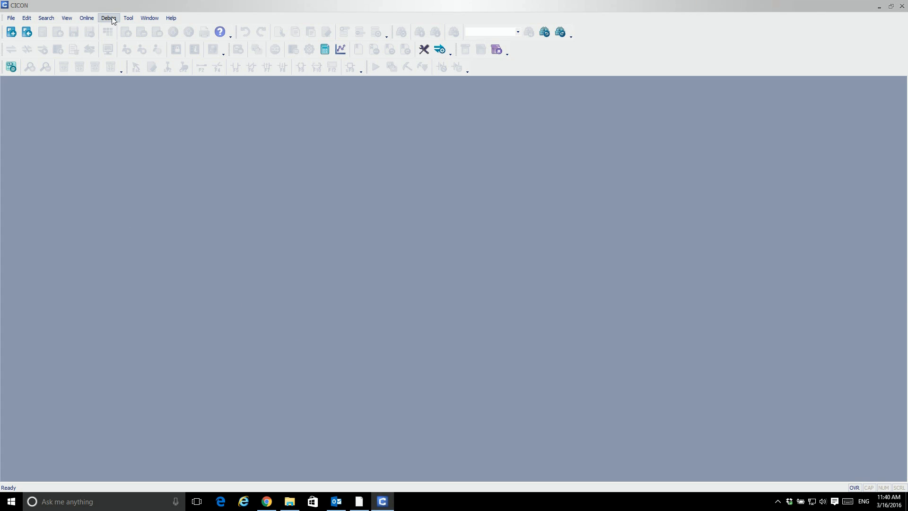
pyautogui.click(66, 17)
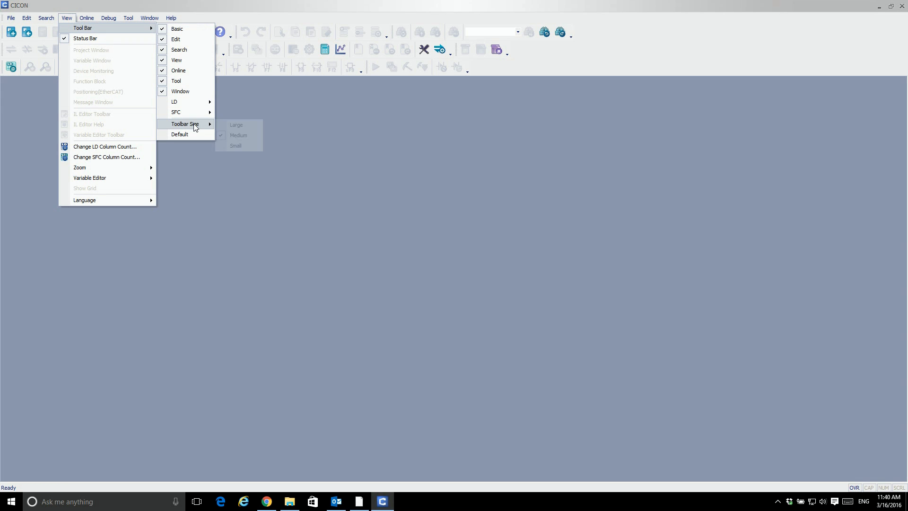
pyautogui.click(235, 146)
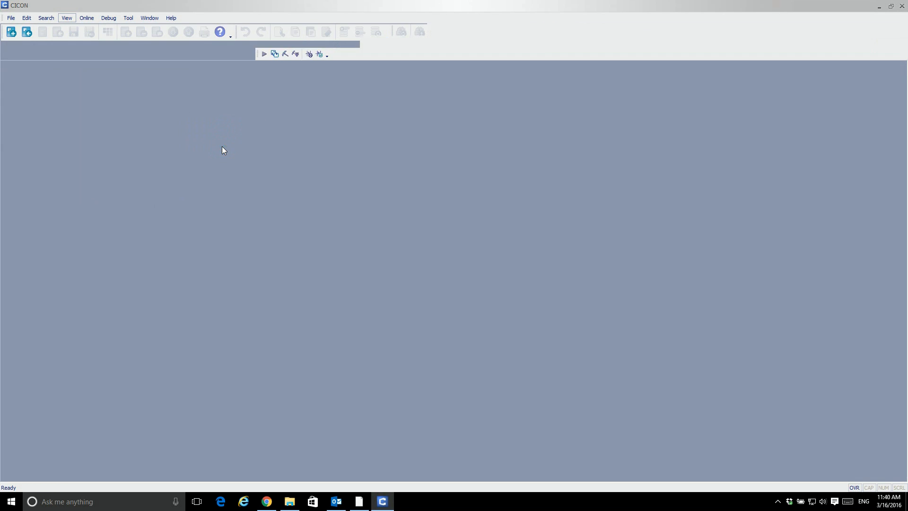
# - Create new project Prj0316_1140 as a PLCS controller with CPU type CM3-PLCS
pyautogui.click(10, 18)
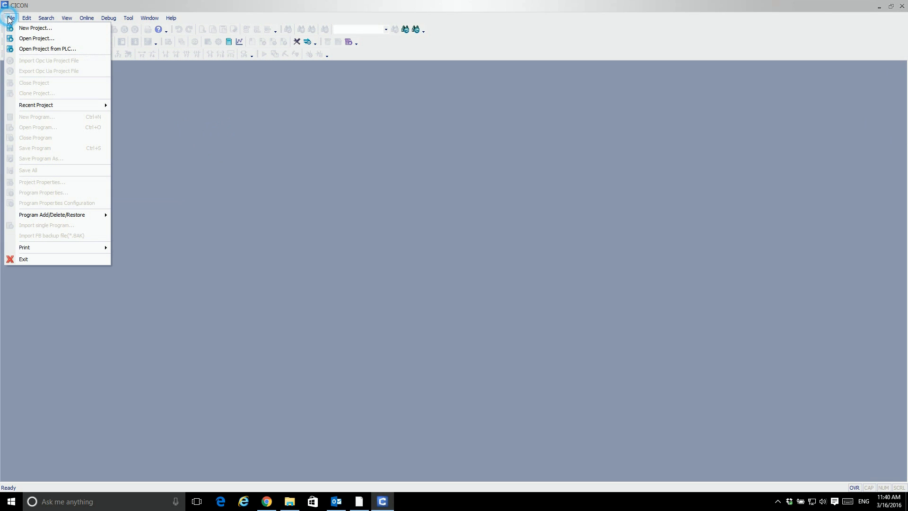
pyautogui.moveTo(36, 38)
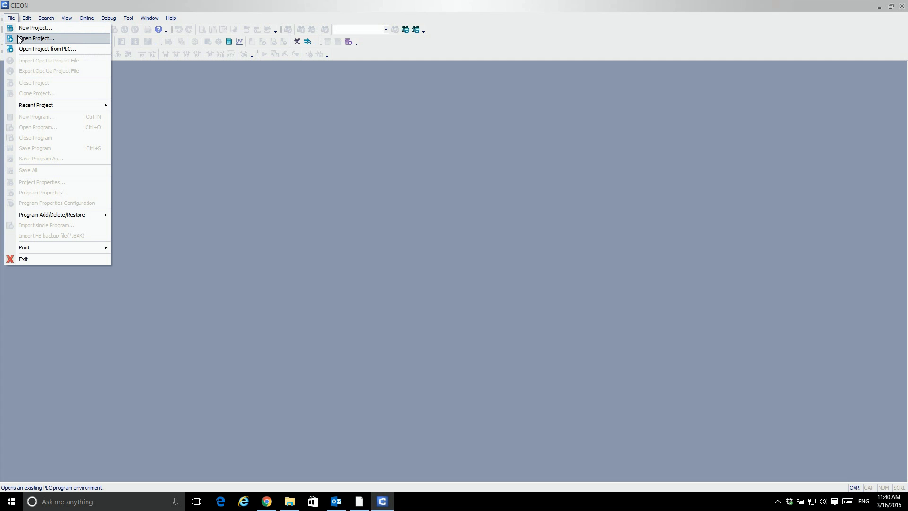
pyautogui.click(34, 28)
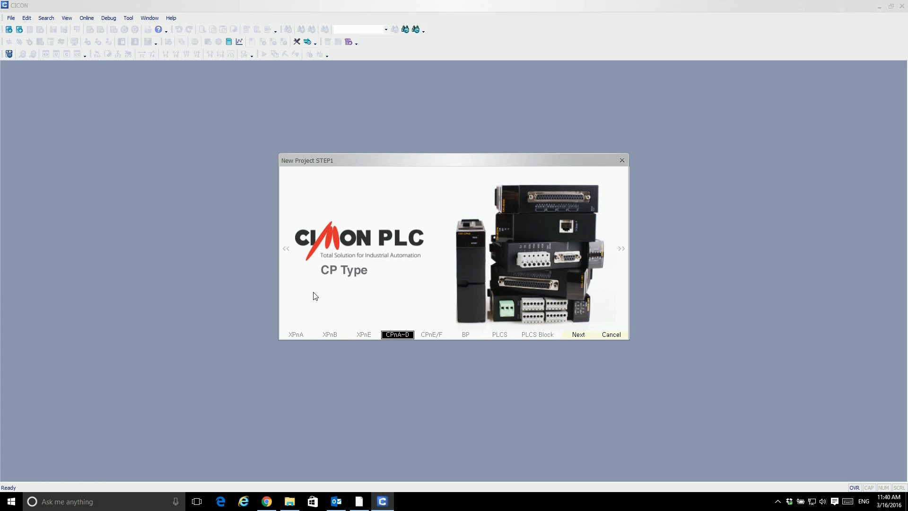
pyautogui.click(500, 335)
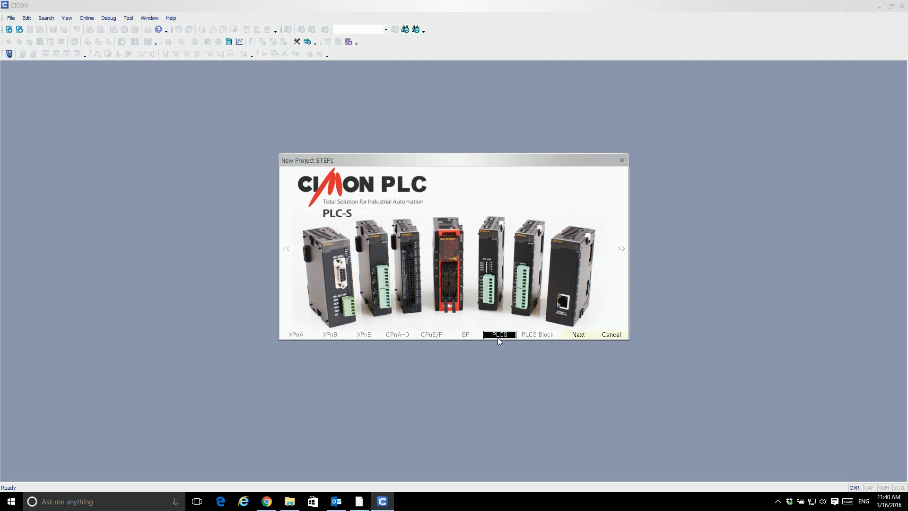
pyautogui.click(578, 334)
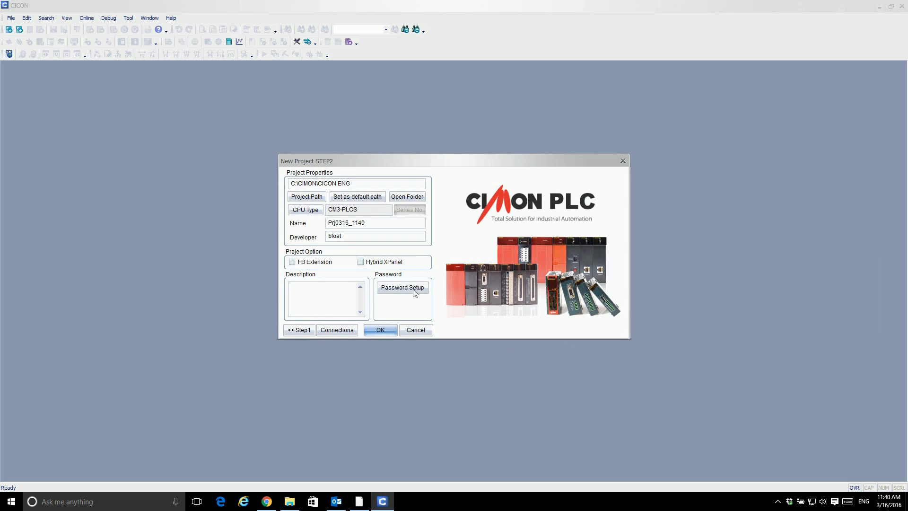
pyautogui.click(380, 330)
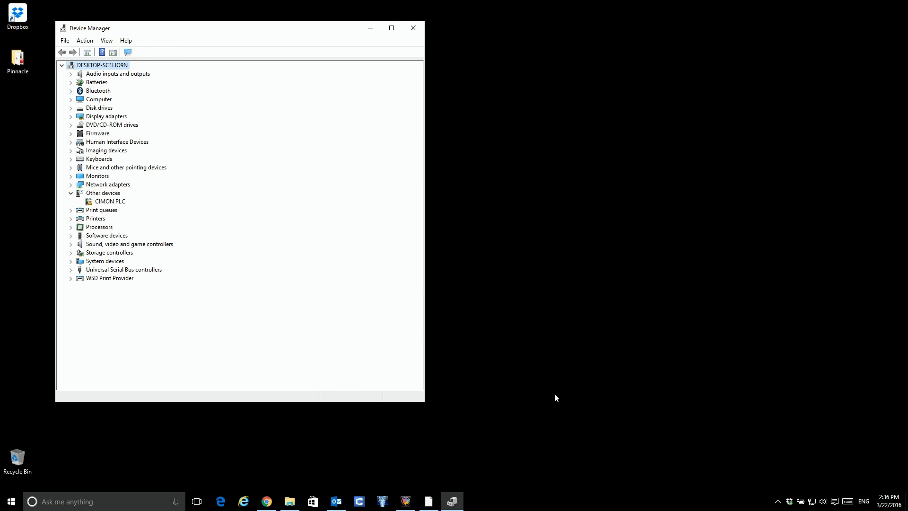
pyautogui.moveTo(213, 267)
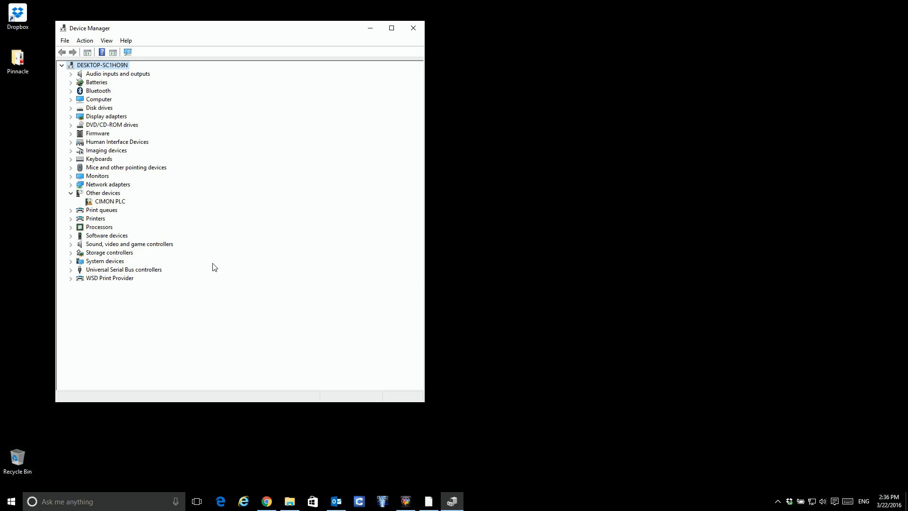
pyautogui.moveTo(129, 206)
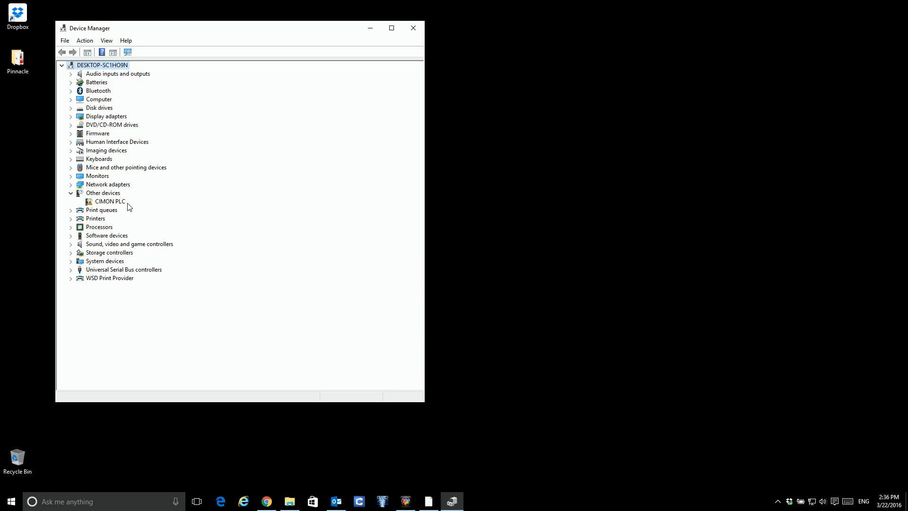
pyautogui.moveTo(134, 206)
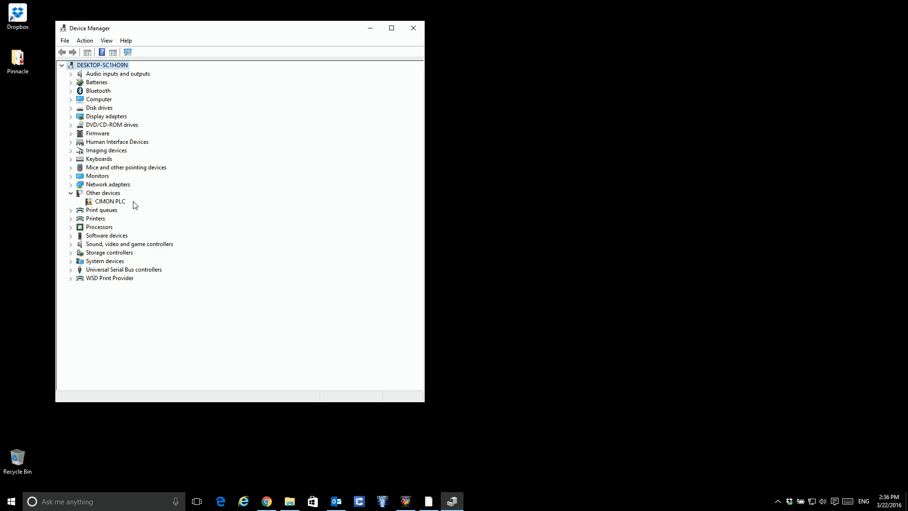
# - Open Update Driver Software for CIMON PLC under Other devices
pyautogui.rightClick(108, 201)
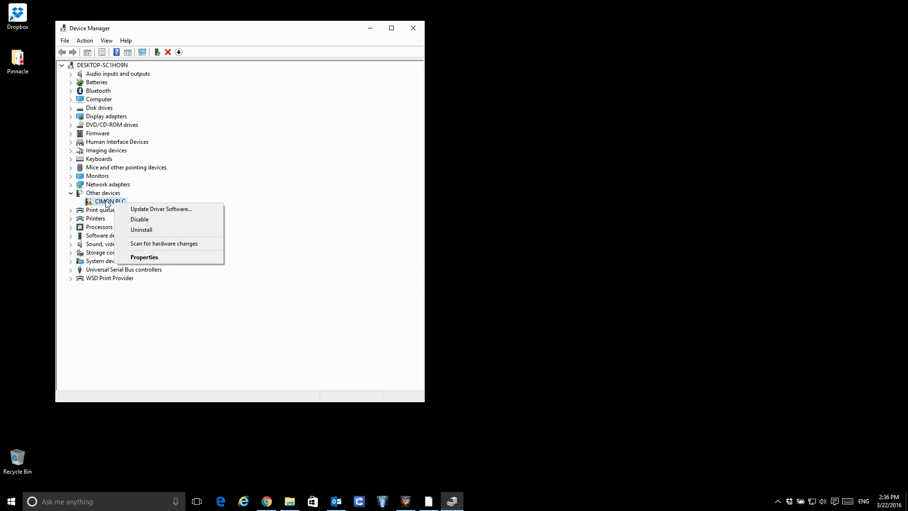
pyautogui.moveTo(122, 207)
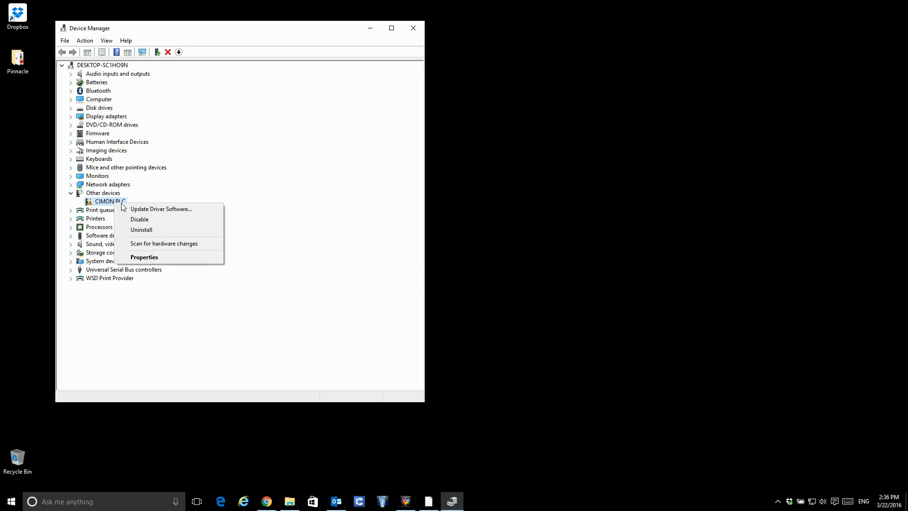
pyautogui.click(161, 209)
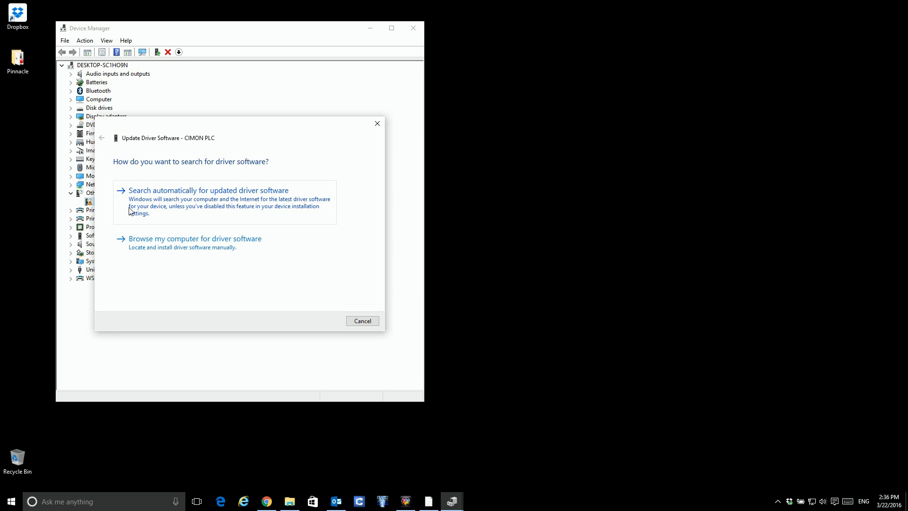
pyautogui.moveTo(145, 248)
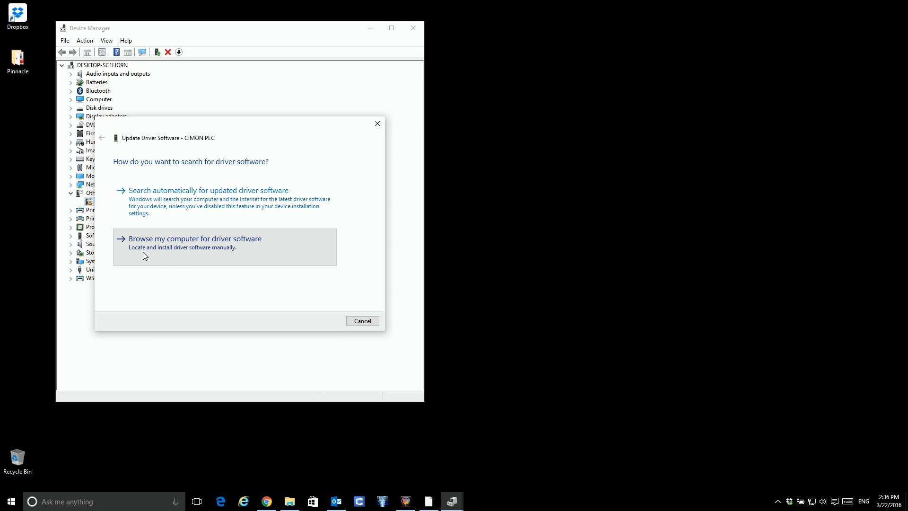
# - Choose C:\CIMON\CICON ENG\Usb_Driver\OS_64Bit as the driver search folder
pyautogui.click(194, 238)
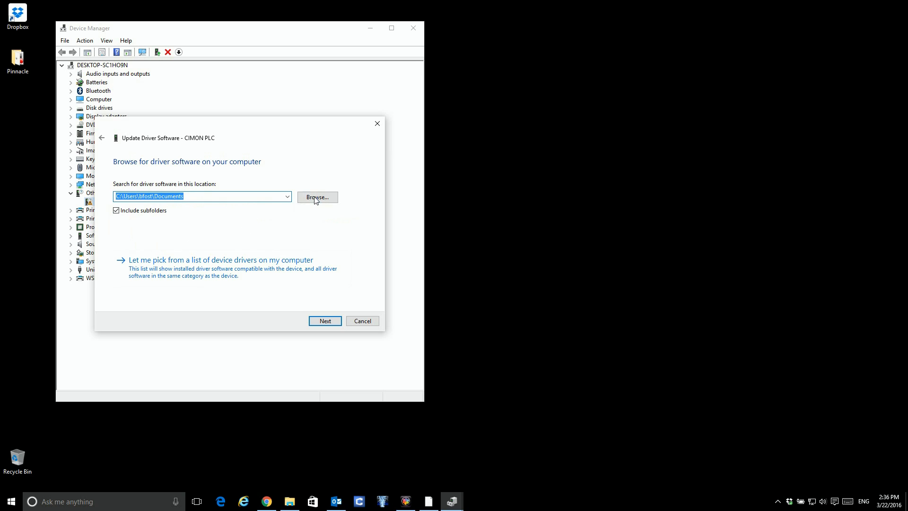
pyautogui.click(317, 197)
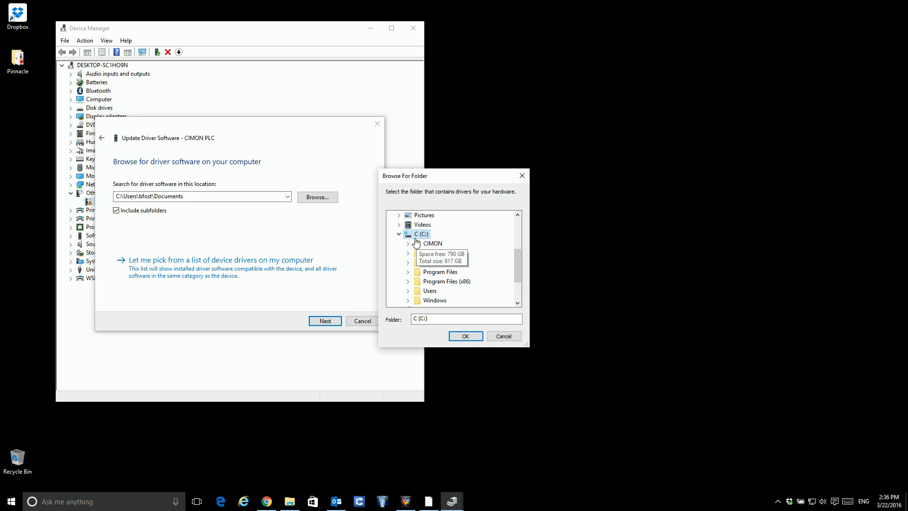
pyautogui.click(408, 243)
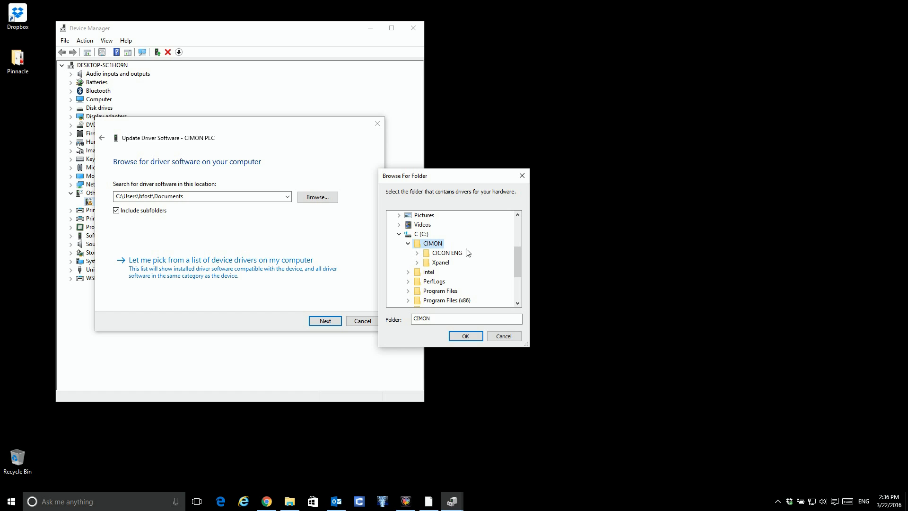
pyautogui.click(417, 253)
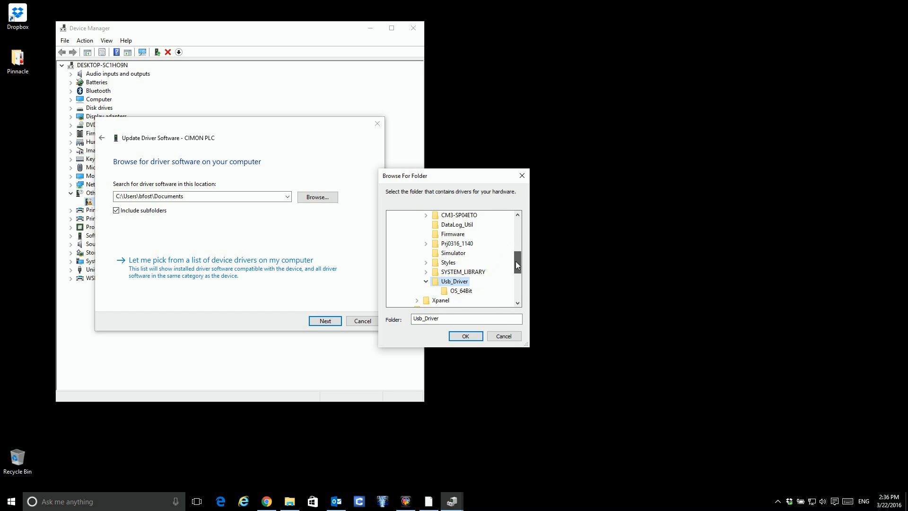
pyautogui.click(460, 262)
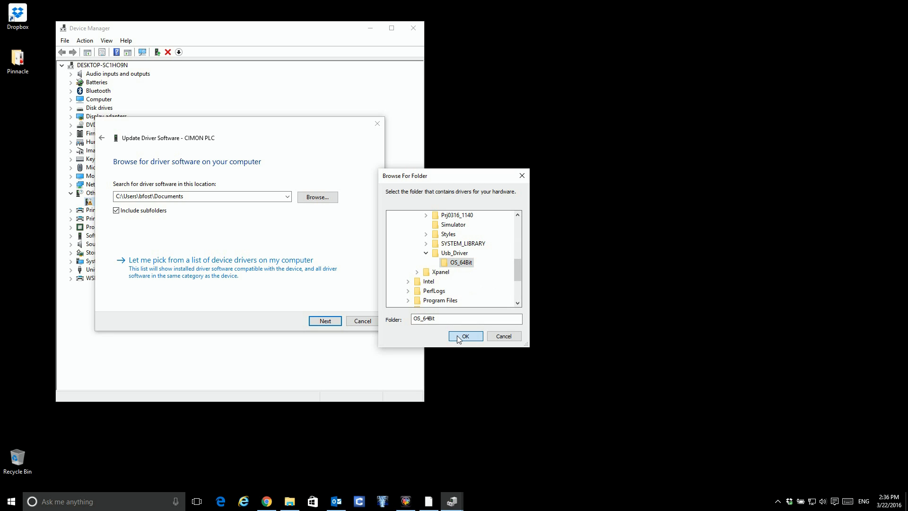
pyautogui.click(464, 336)
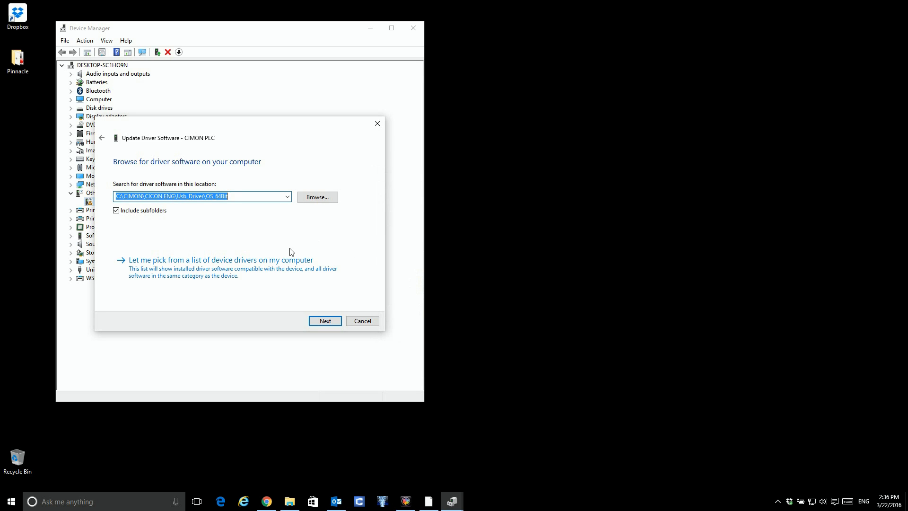
# - Install the CIMON PLC USB Driver for CICON, allowing the security prompt, and close
pyautogui.click(325, 320)
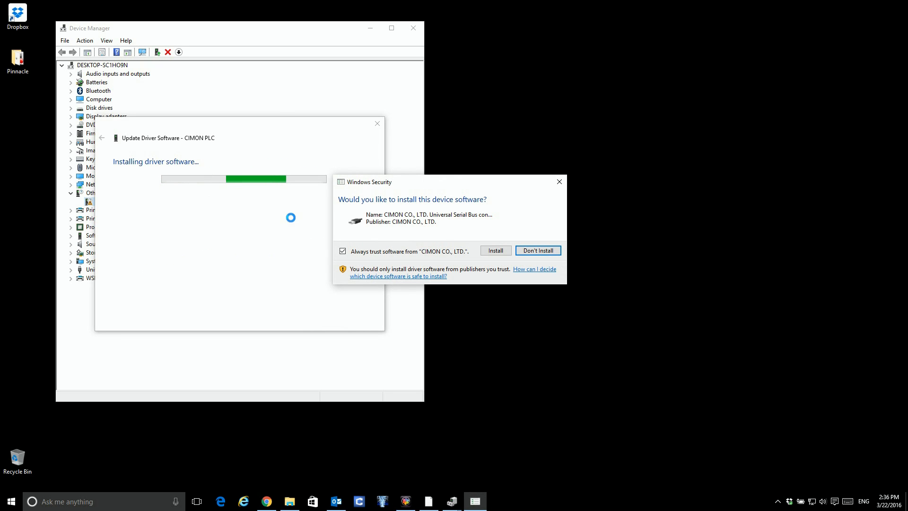
pyautogui.click(495, 250)
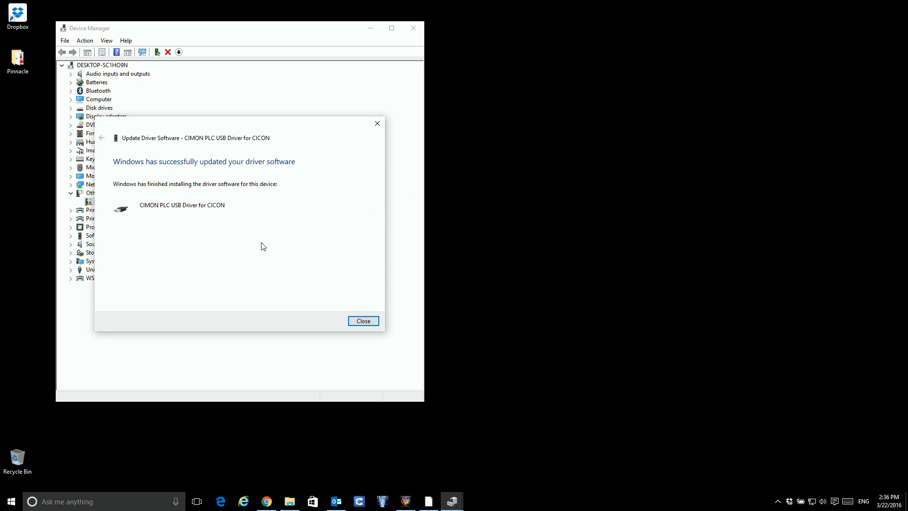
pyautogui.click(363, 320)
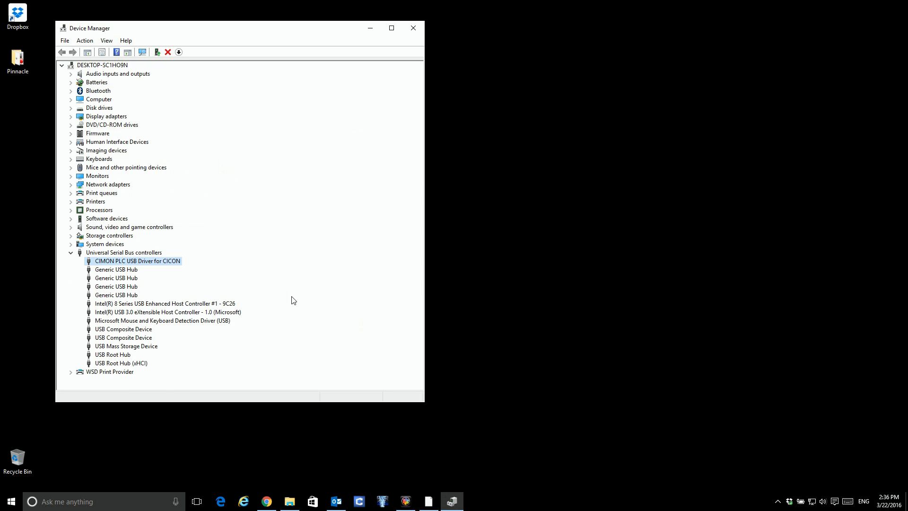
pyautogui.moveTo(157, 264)
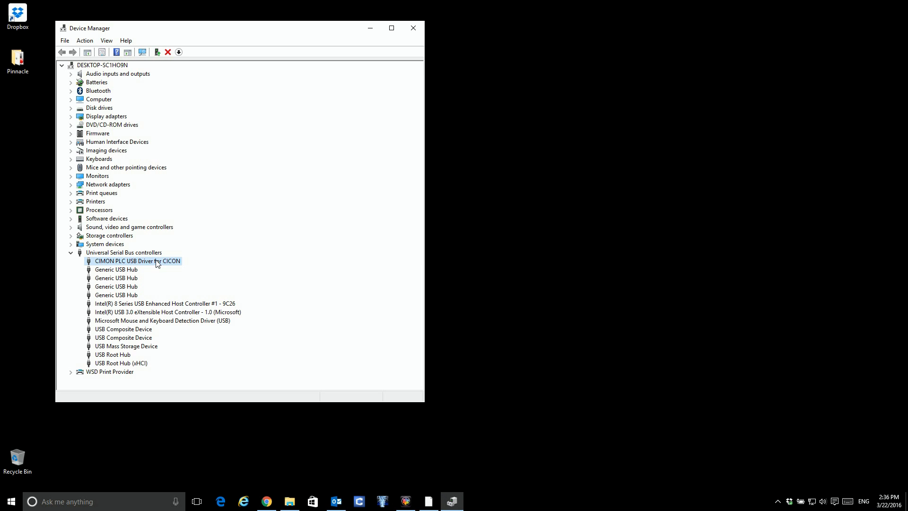